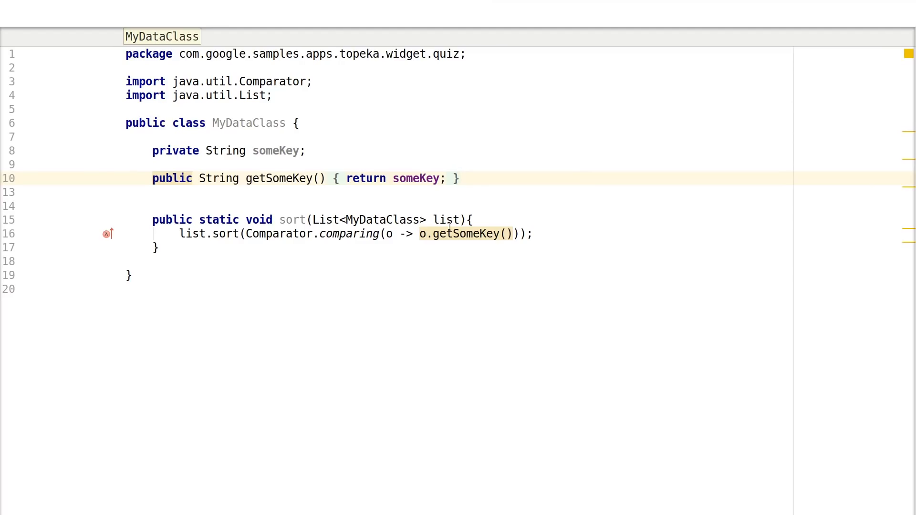
{"action": "mouse_move", "coordinate": [460, 234]}
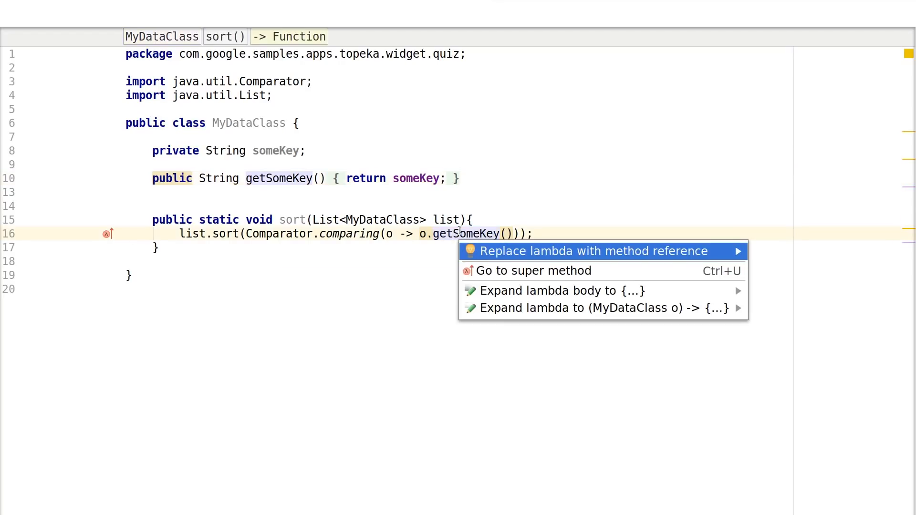
- Show the quick fixes for the o.getSomeKey() lambda, including 'Replace lambda with method reference'
{"action": "left_click", "coordinate": [590, 251]}
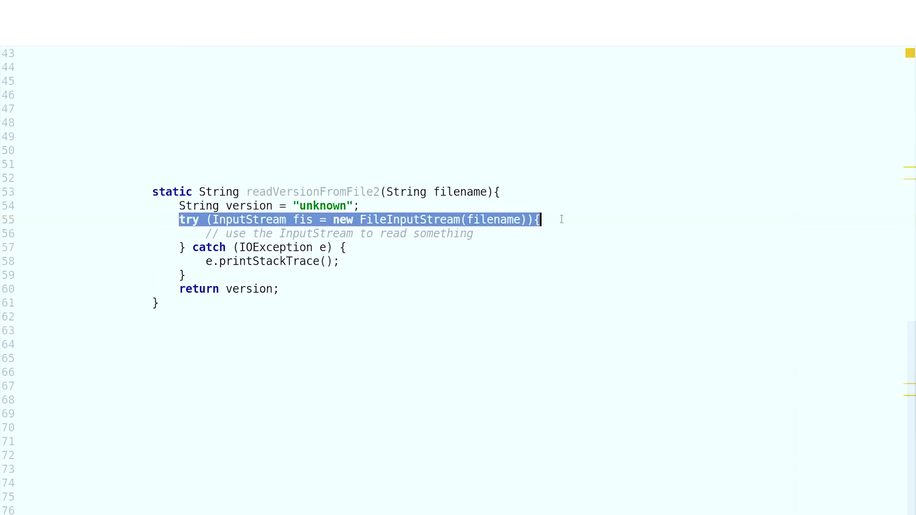
- Select the try (InputStream fis = new FileInputStream(filename)) line in readVersionFromFile2
{"action": "left_click", "coordinate": [534, 220]}
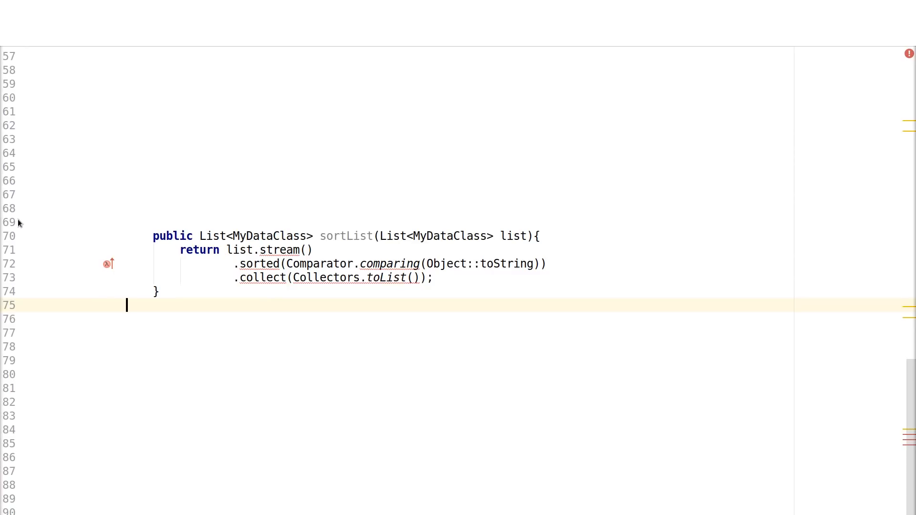
{"action": "mouse_move", "coordinate": [280, 250]}
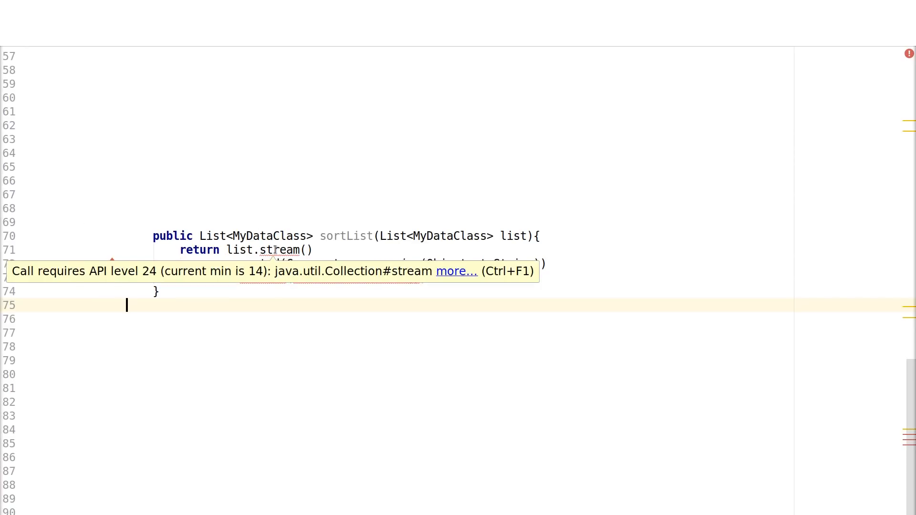